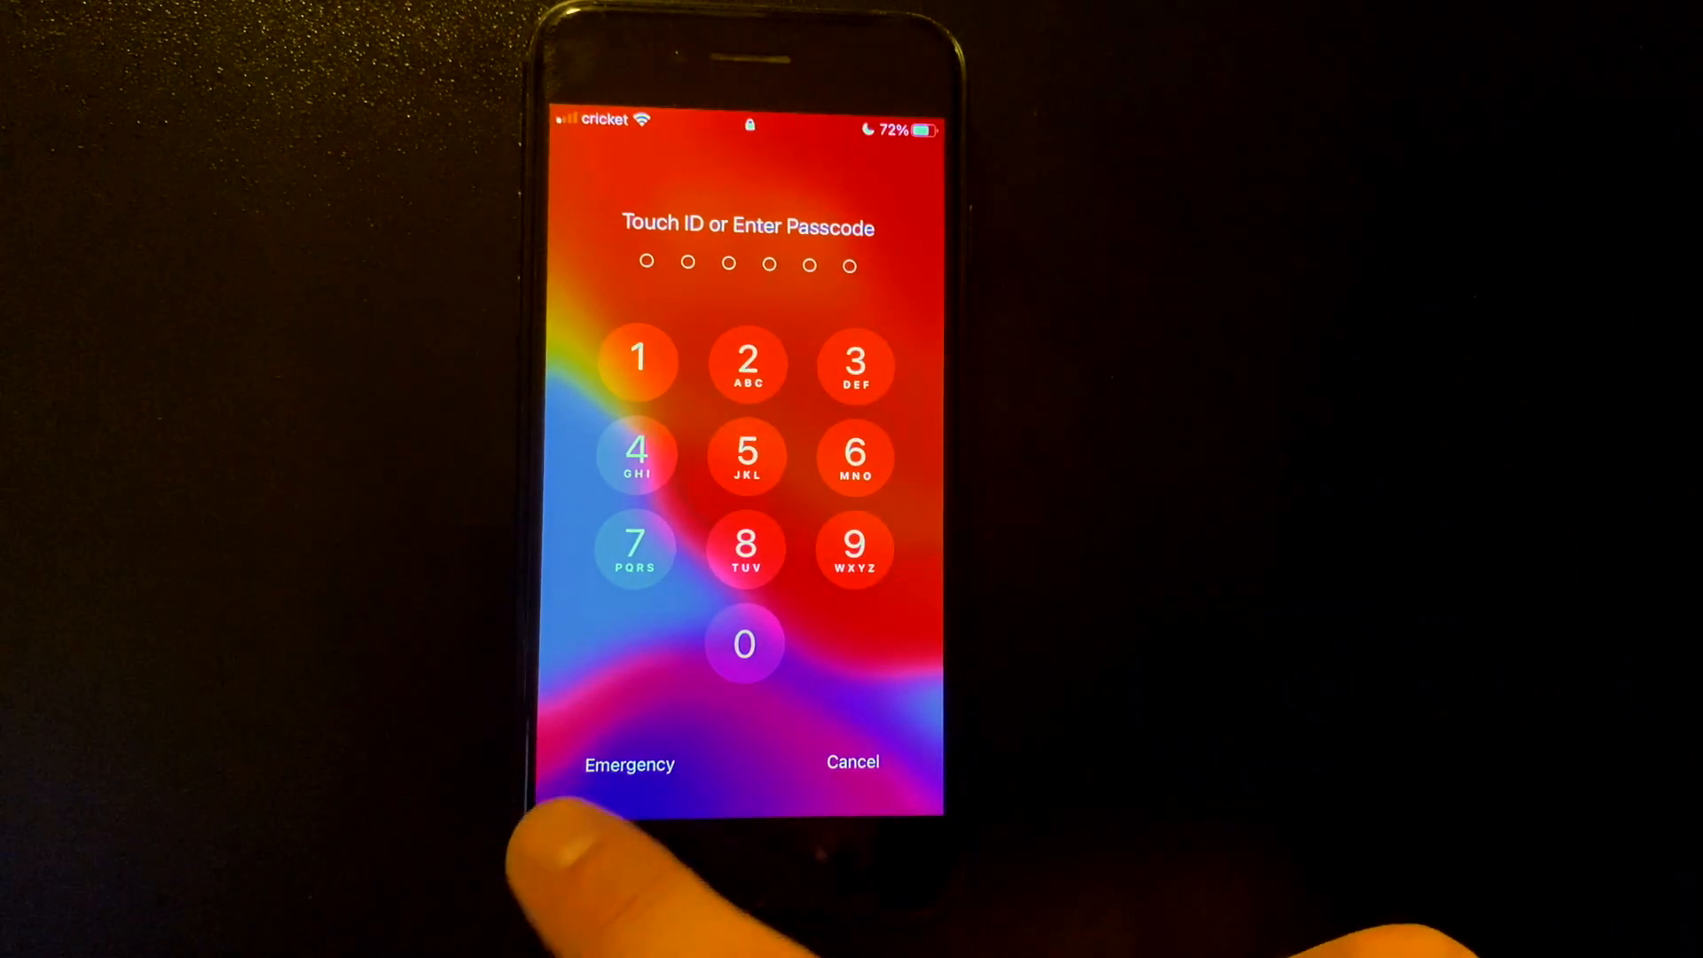
Bring up the emergency call keypad and key in the 01401 code, which clears back to empty
left_click(629, 764)
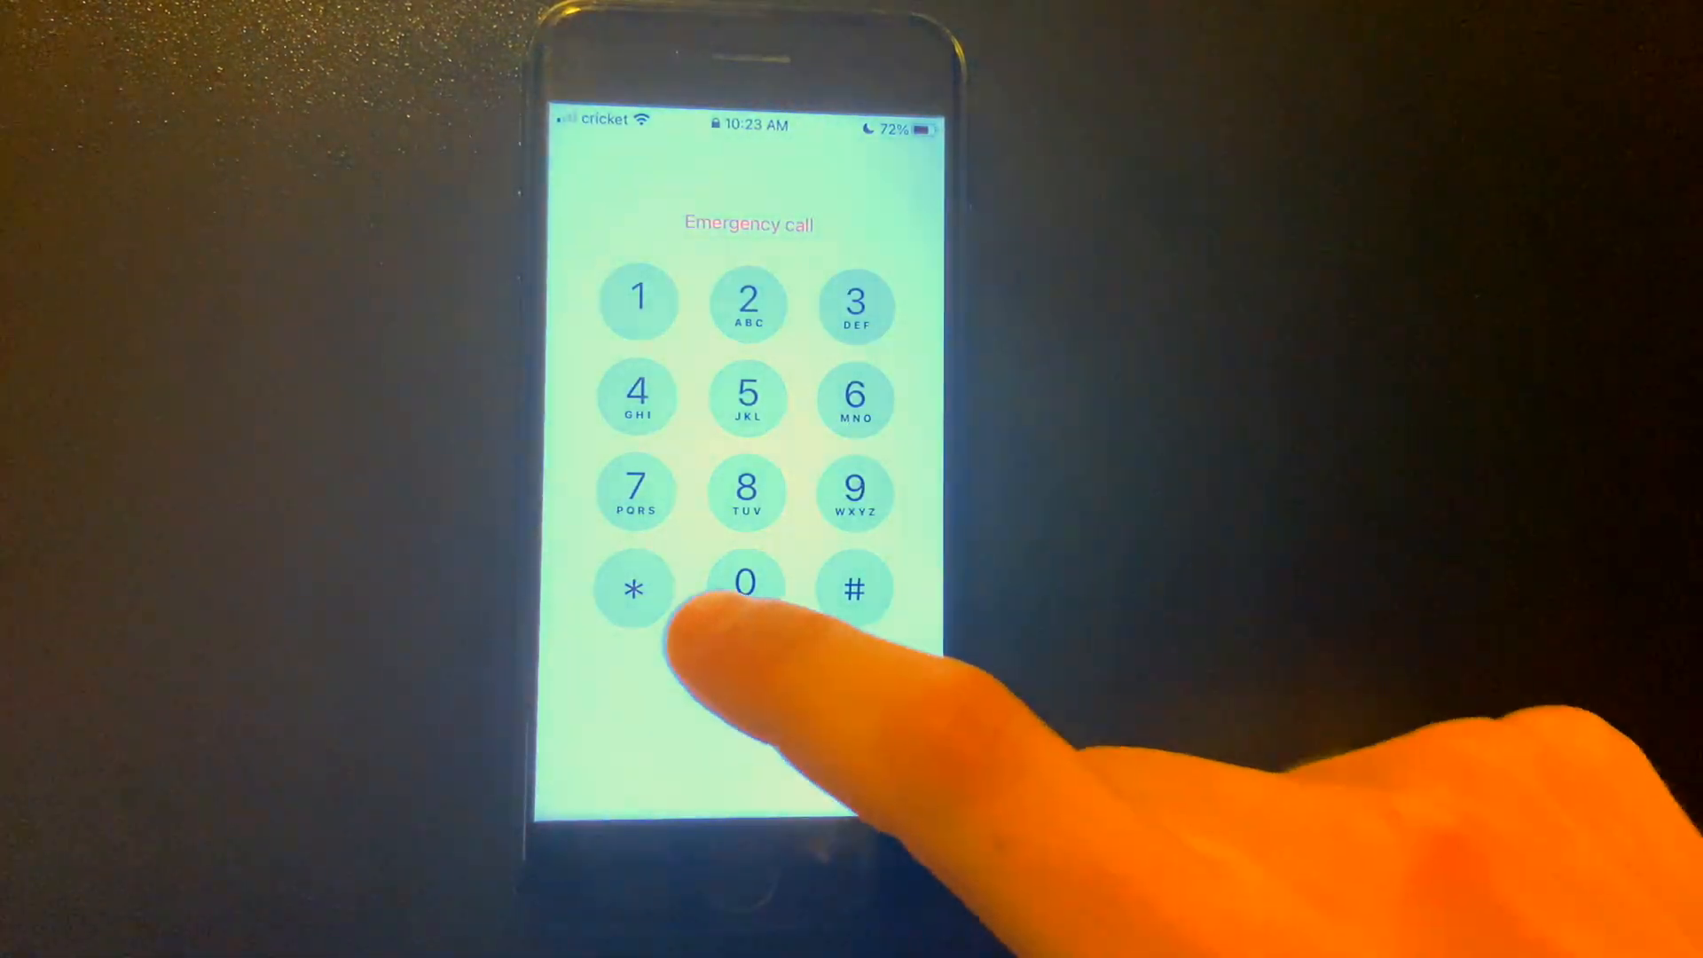
left_click(746, 584)
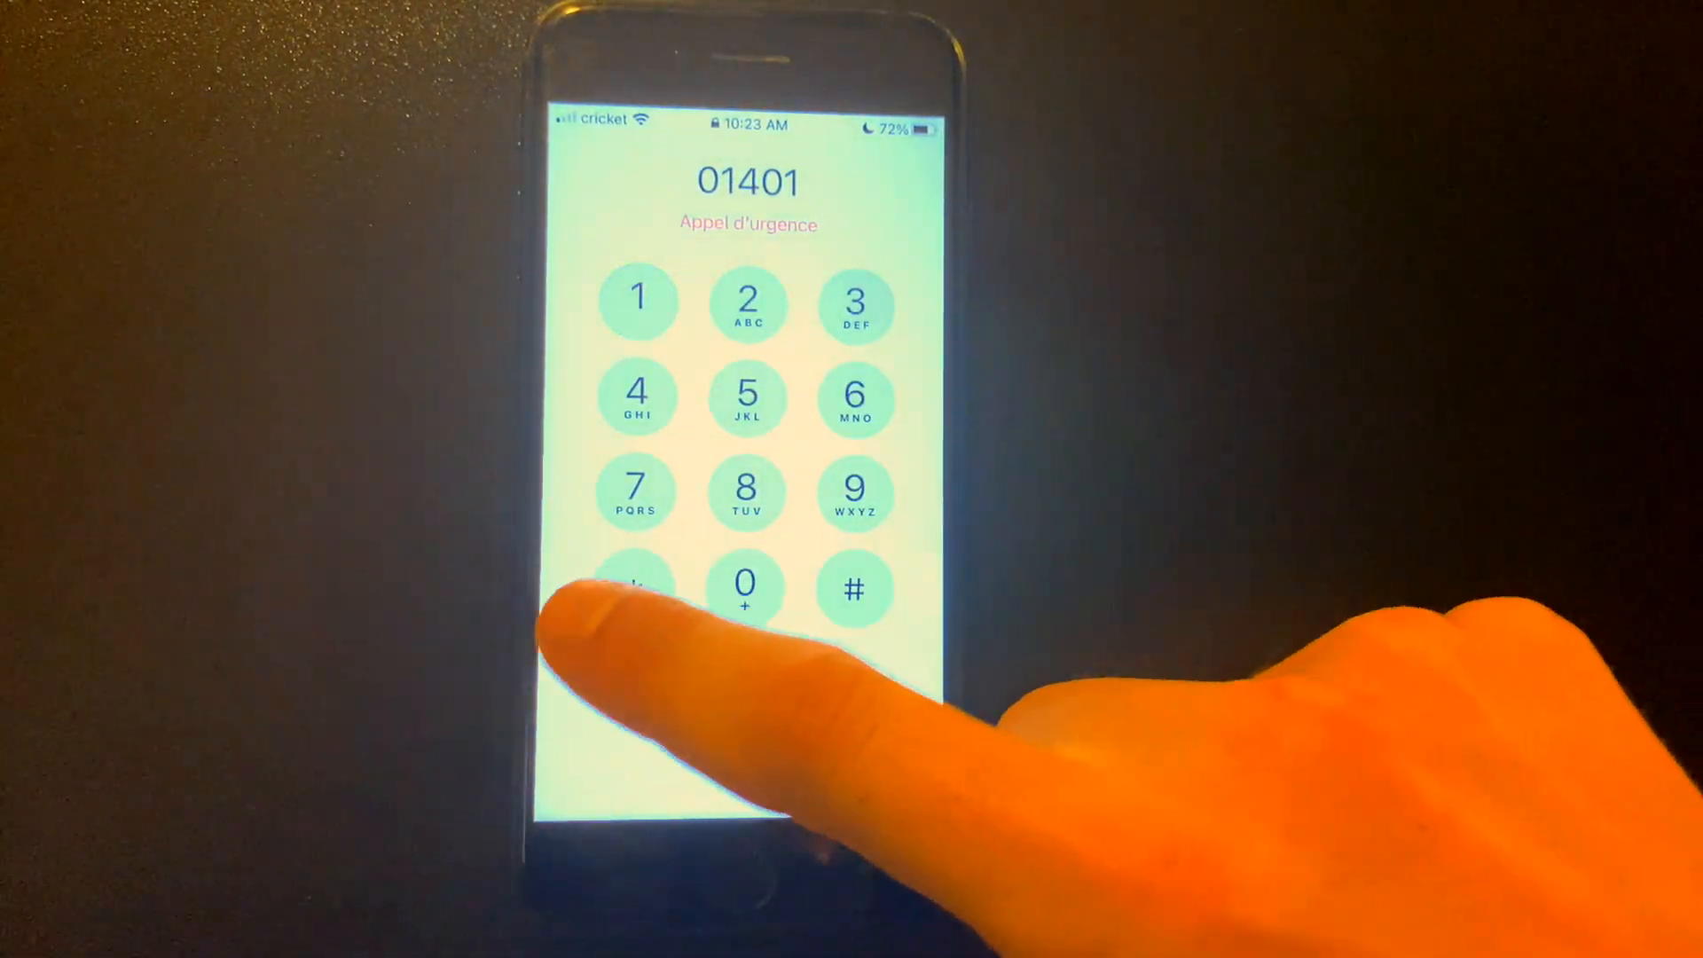
left_click(637, 586)
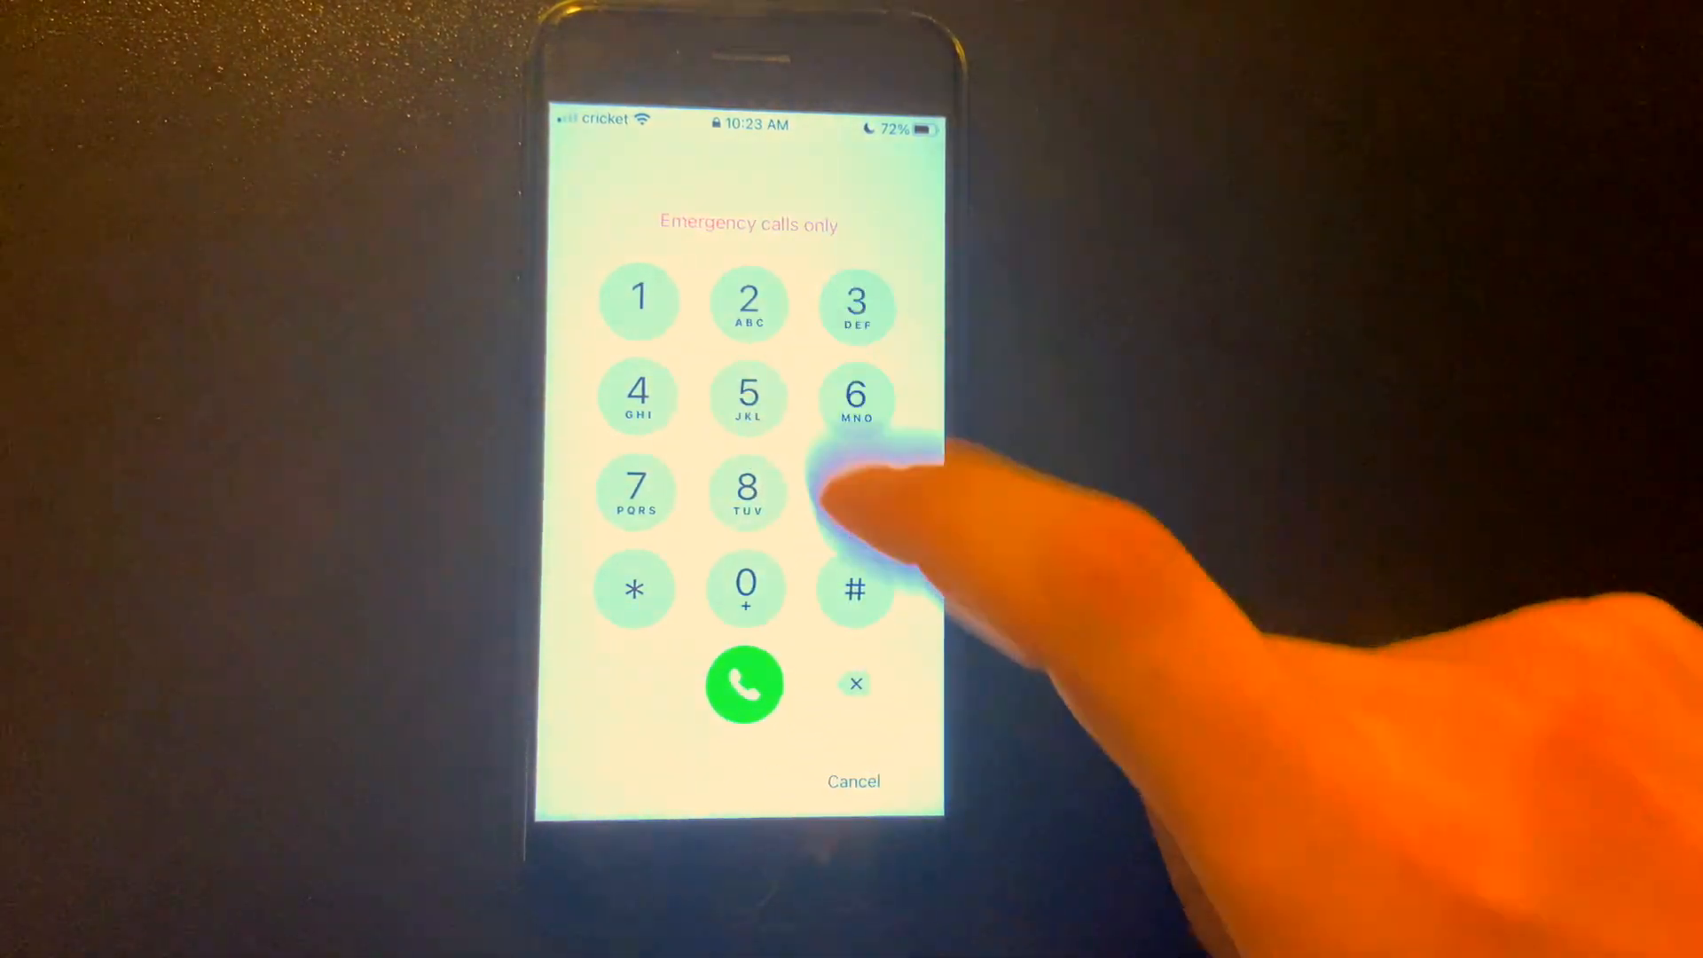
Redial the 0140 code to trigger the 'Error processing request' message and dismiss it
left_click(746, 587)
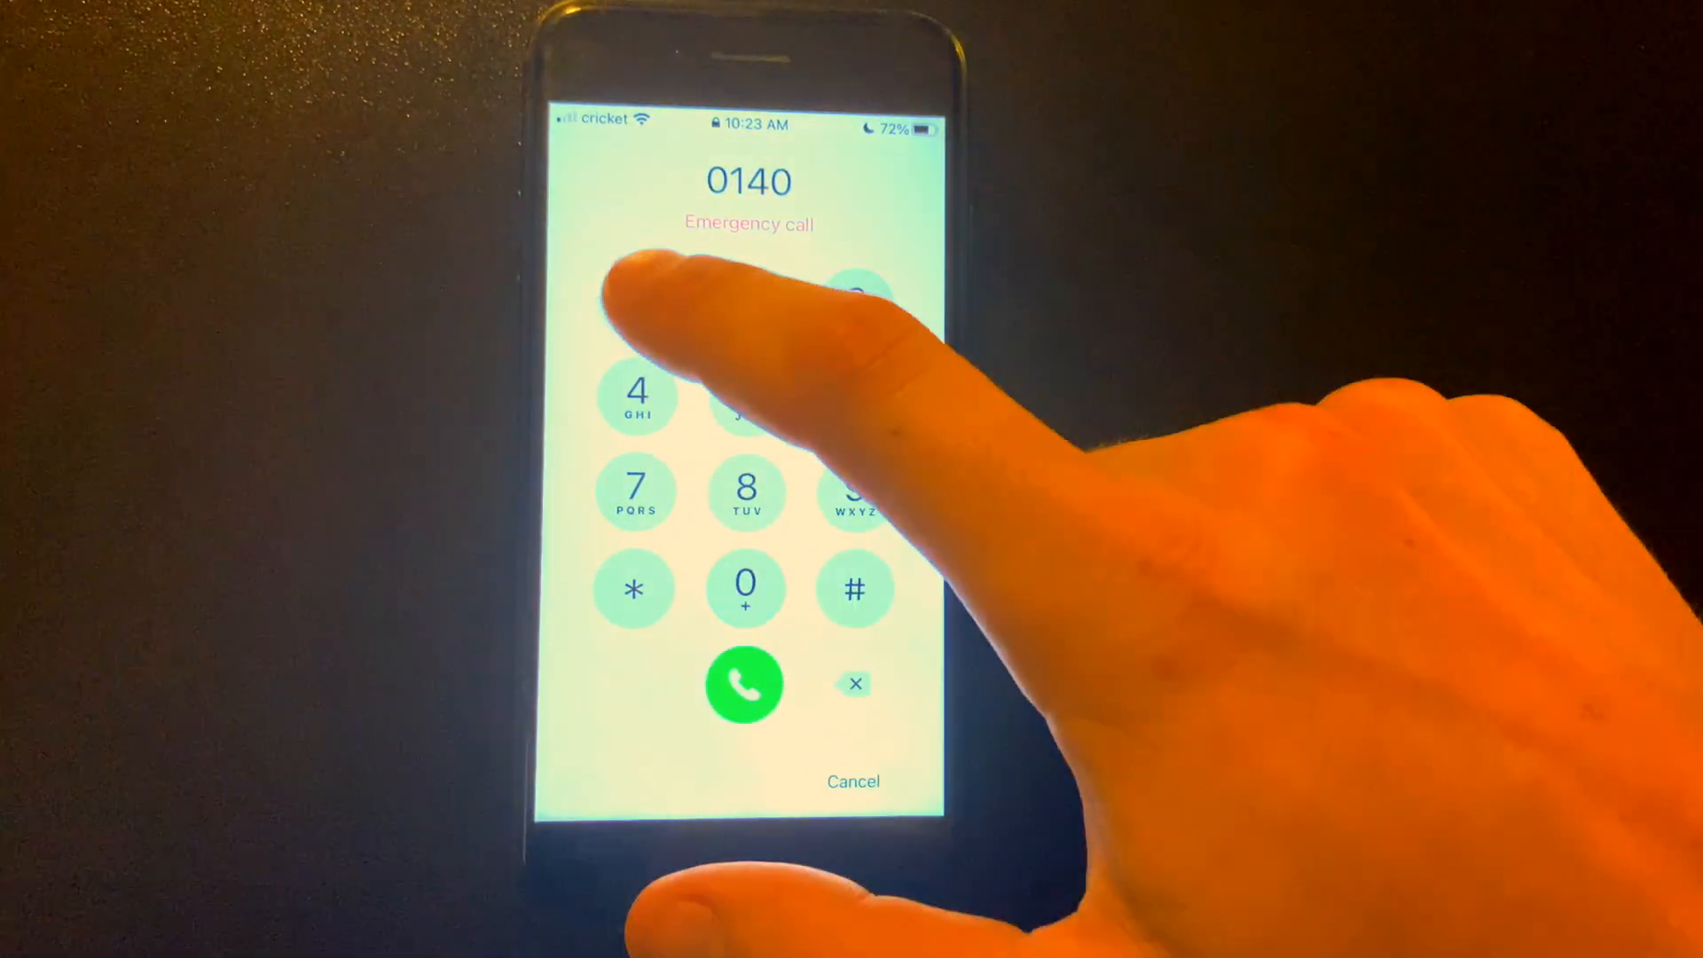
left_click(855, 589)
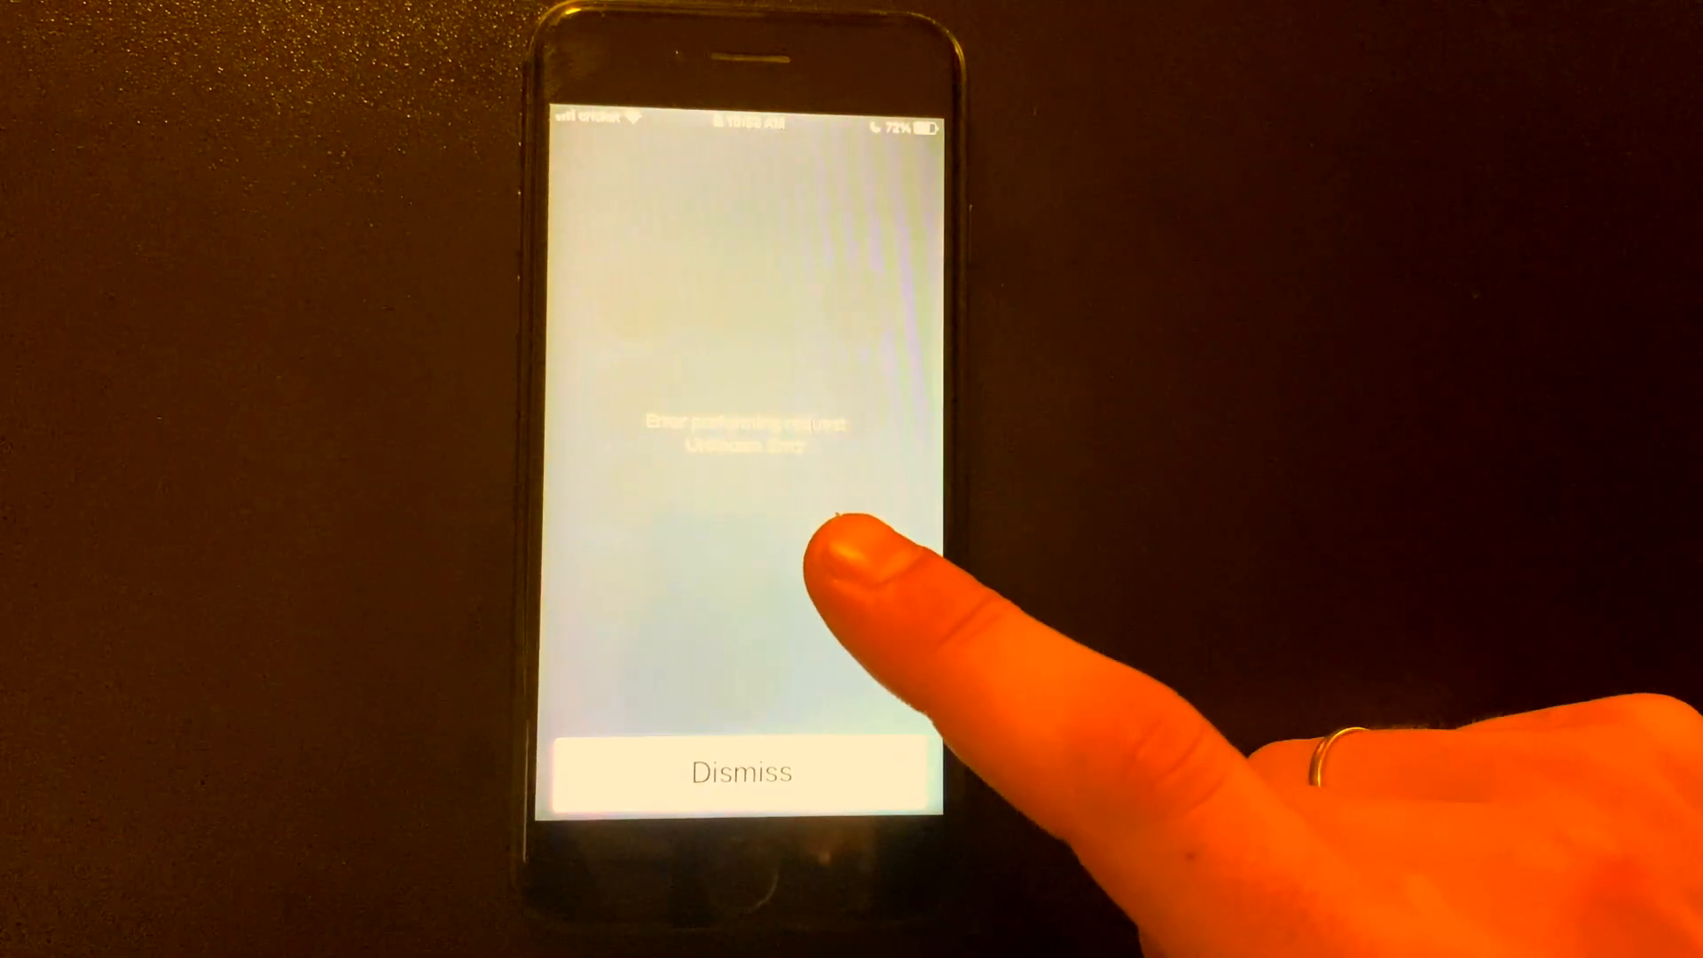
left_click(743, 774)
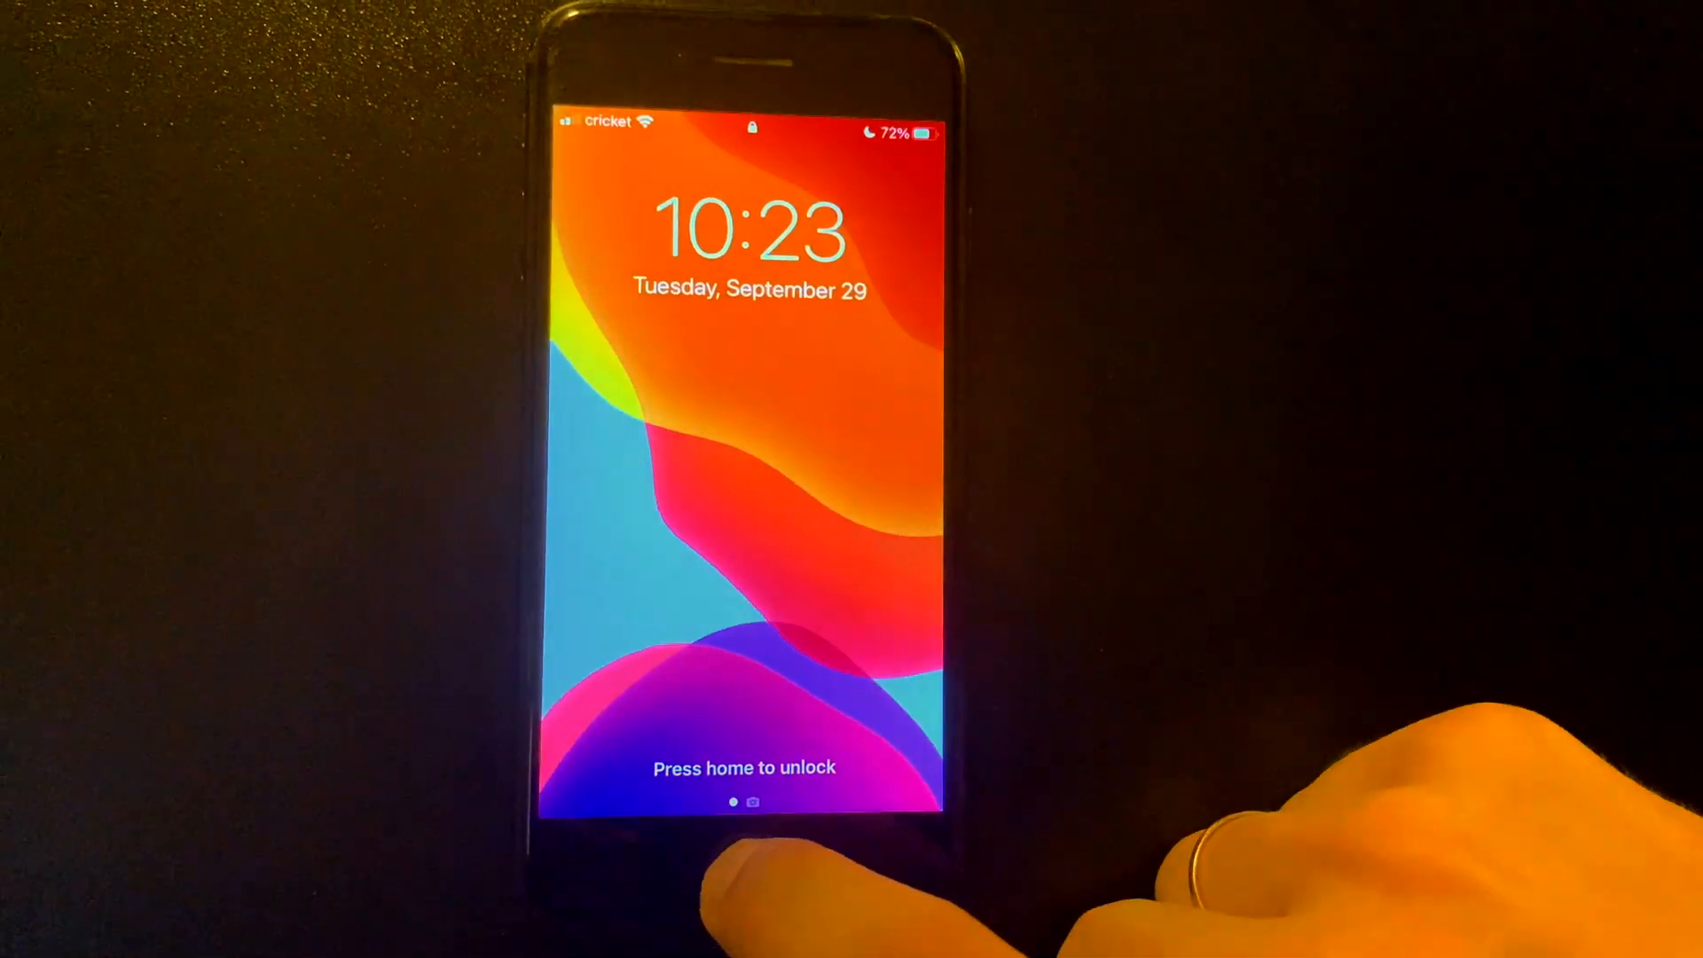
Wake the phone, ask Siri for Google Maps, and open the Google Maps website result in Safari
left_click(747, 739)
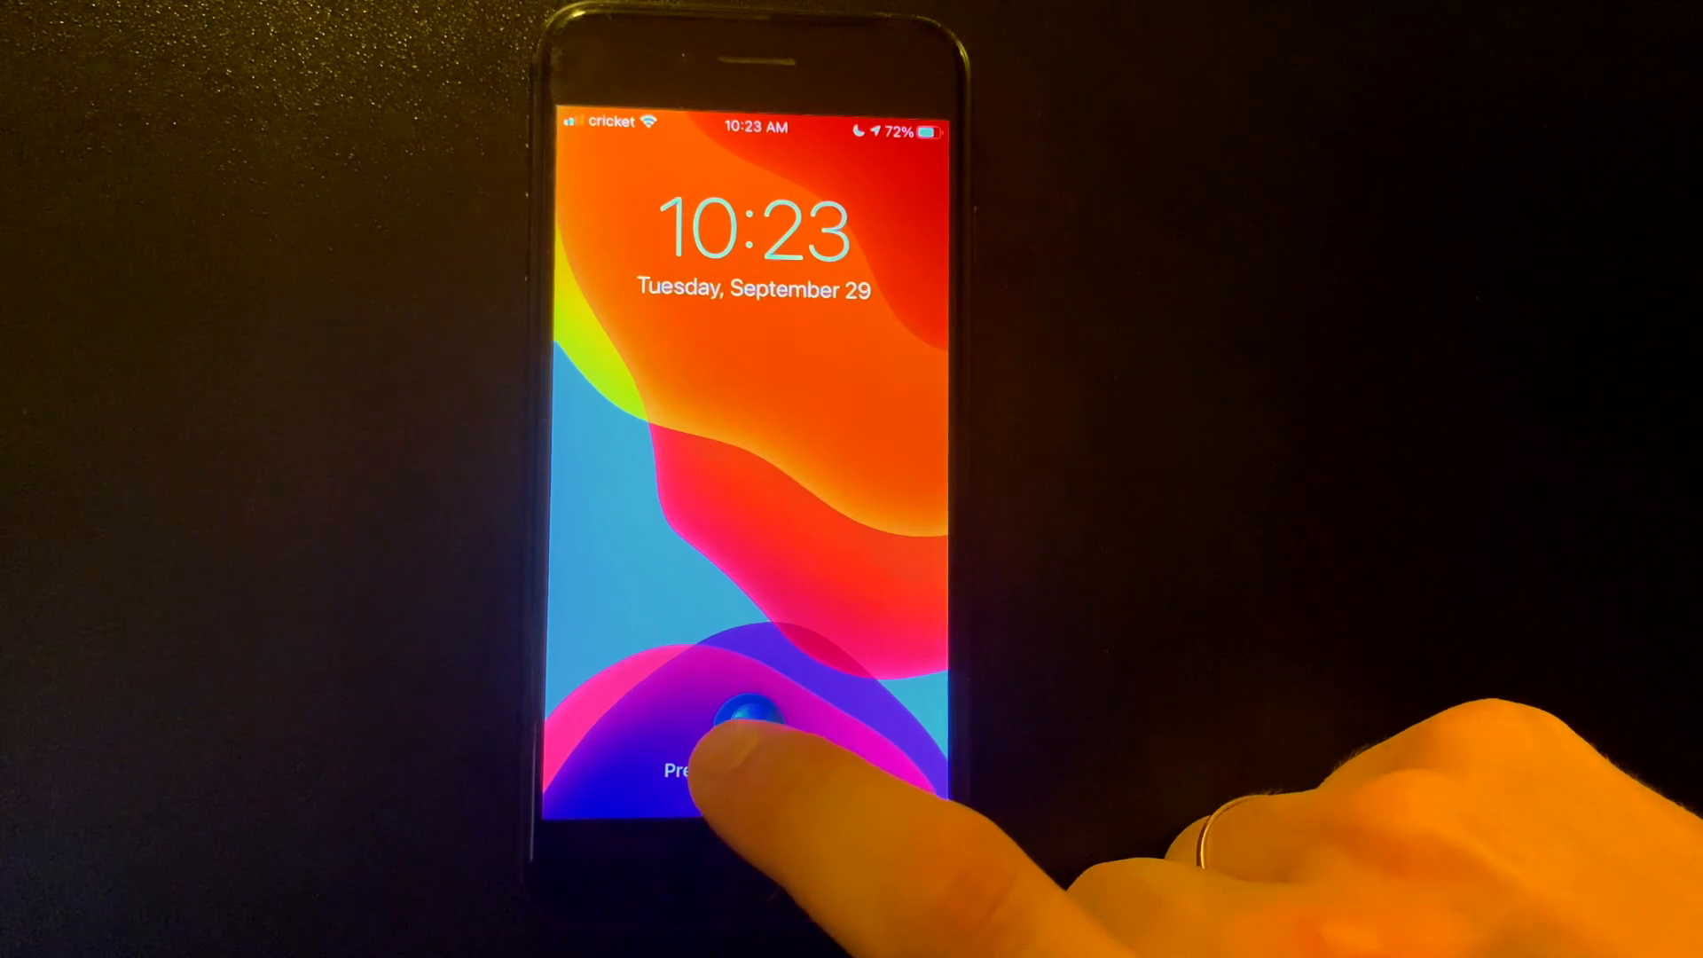
left_click(753, 716)
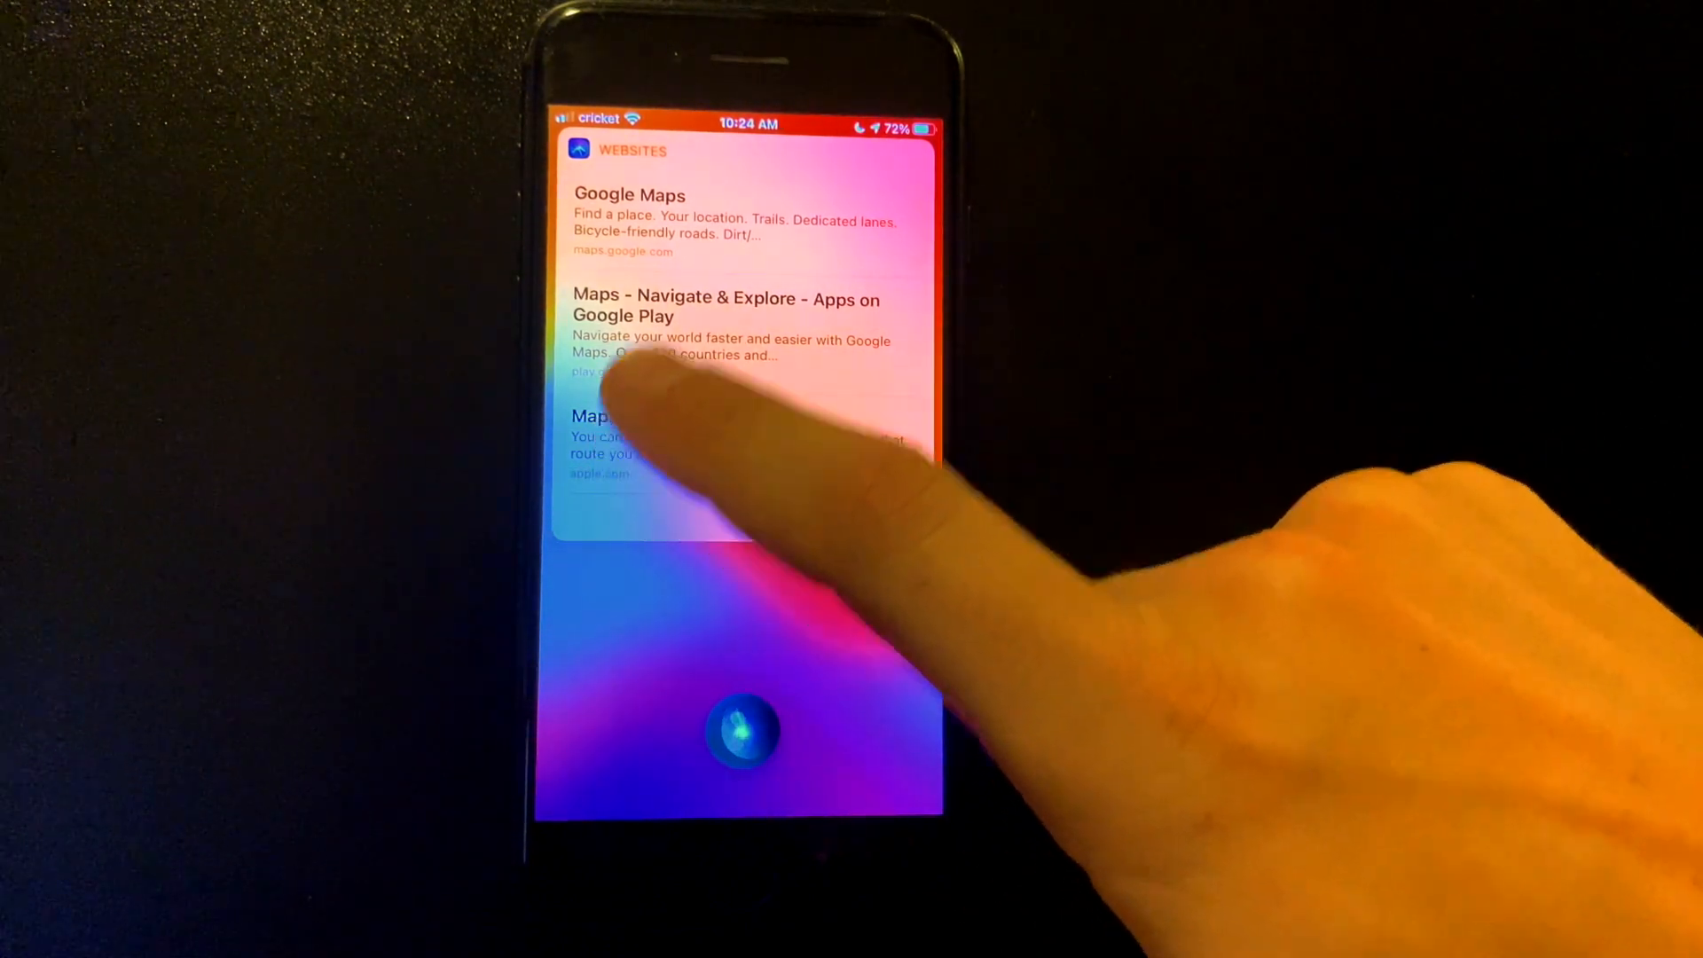
left_click(629, 195)
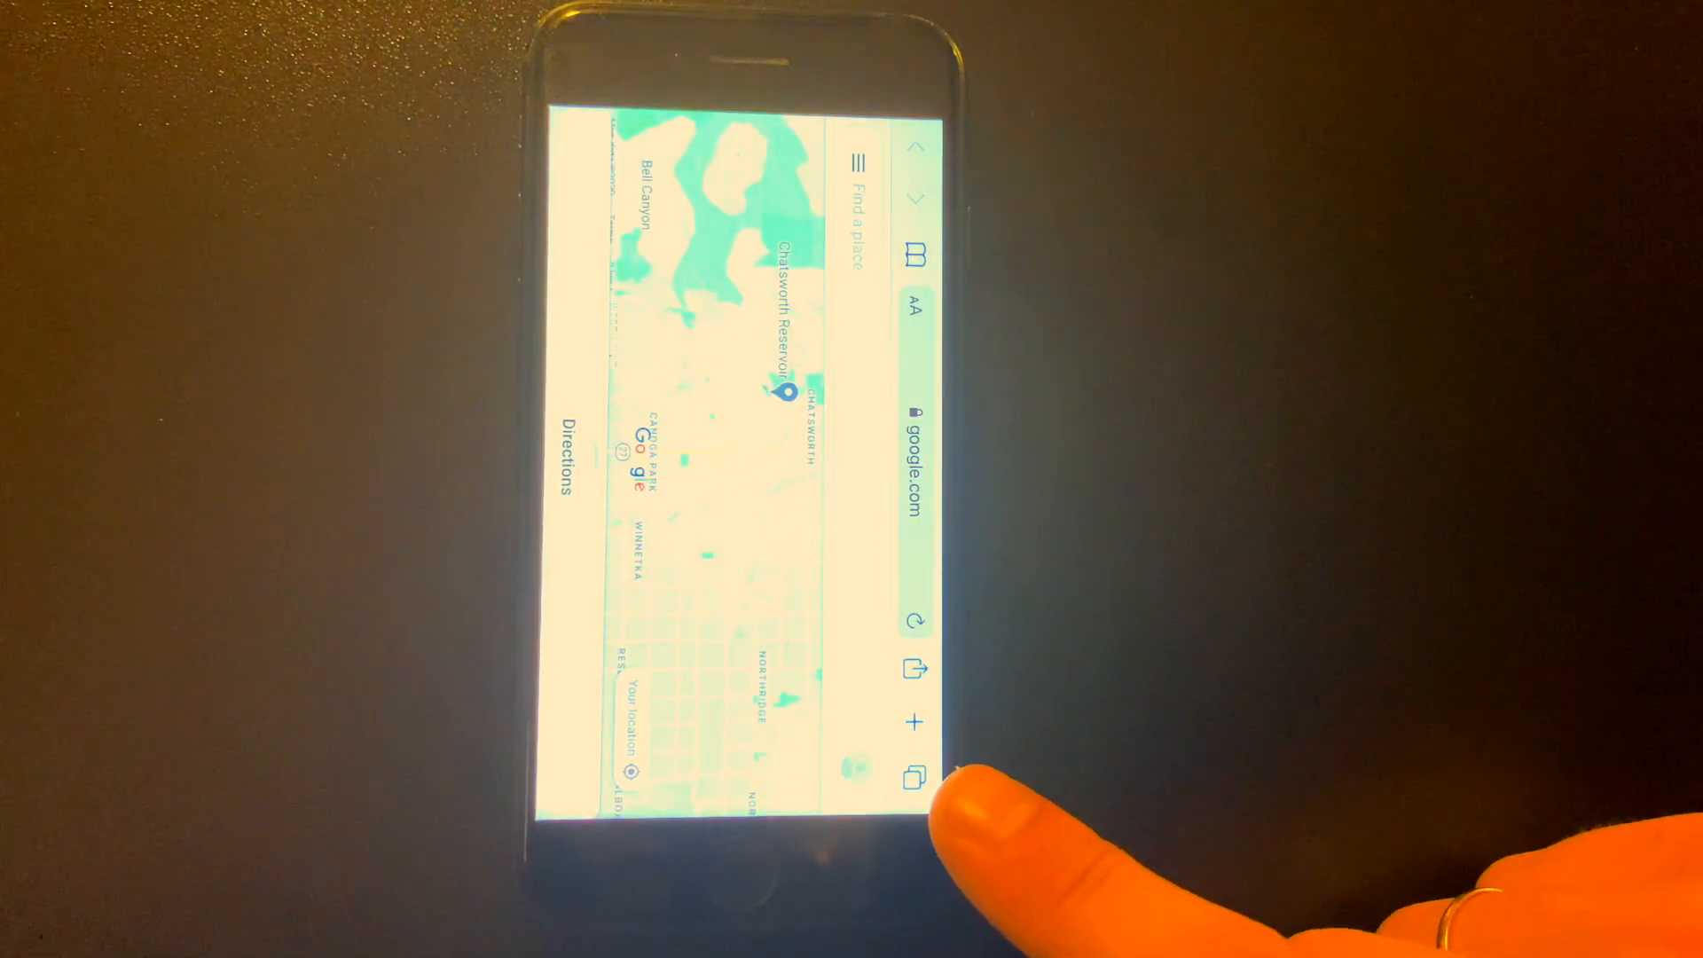